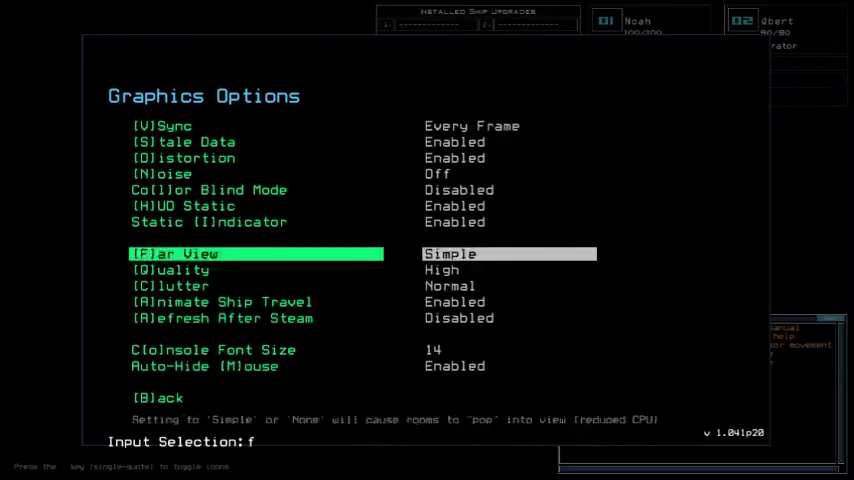
Step: Leave the graphics options and return to the ship map with the drone console
key("Escape")
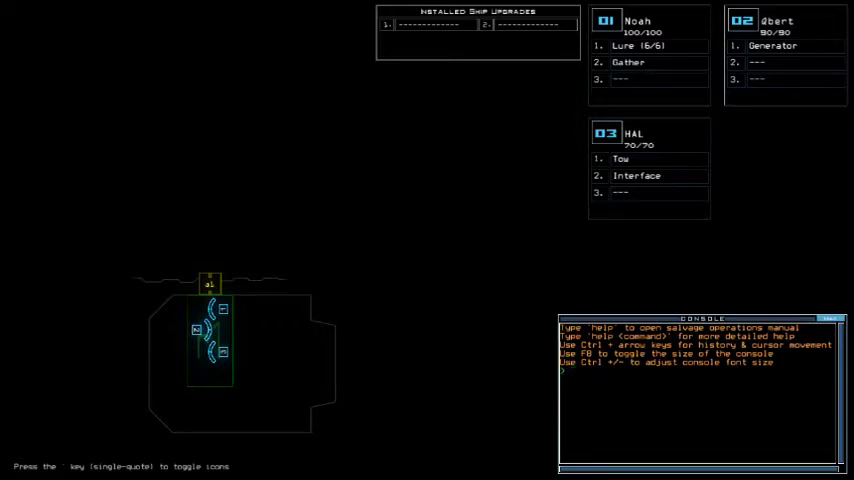
Step: Run the 'status' command to report the derelict: Medical A, one infestation, medium hull, scrap 47
type("status")
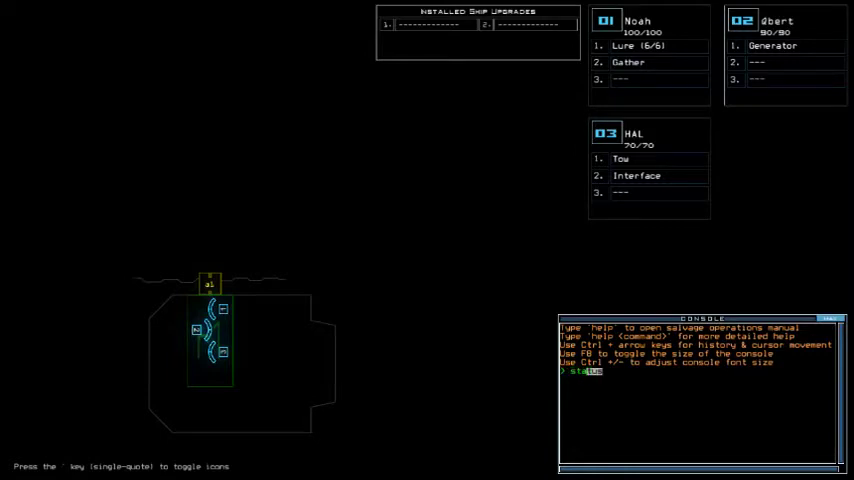
key("Return")
type("swap")
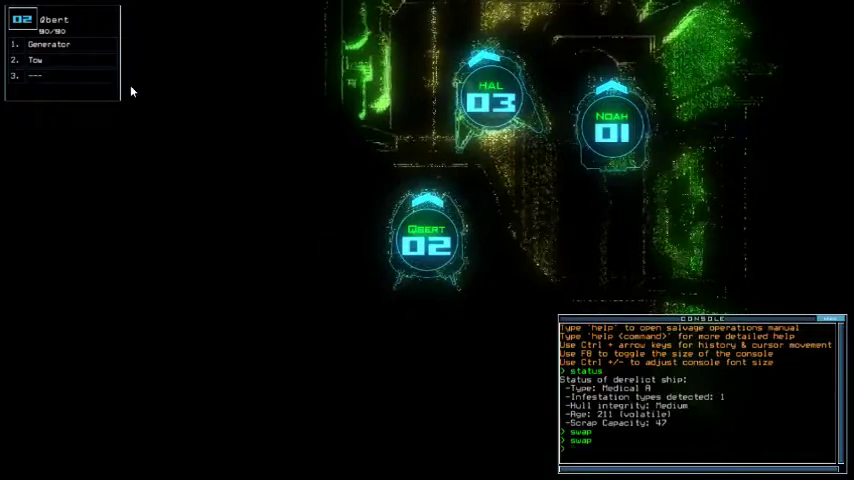
Step: Switch control to drone 03 Hal beside airlock a1
key("Return")
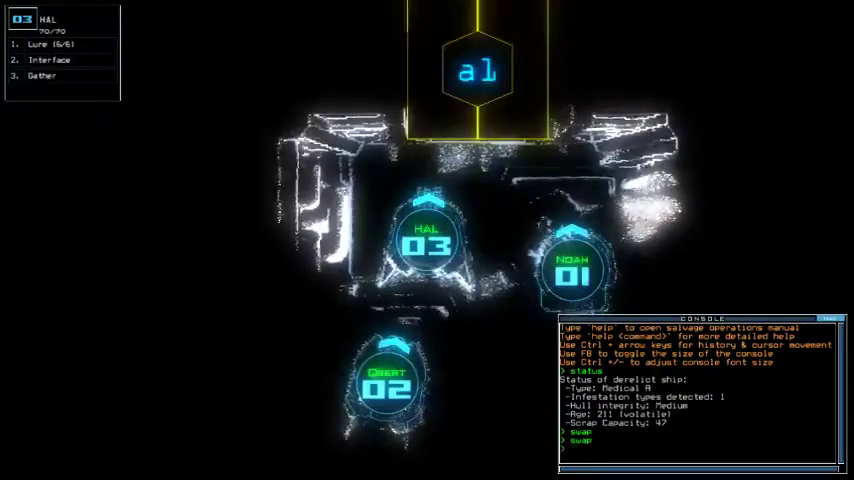
Step: Enter a 'go' command in the console to start exploring the derelict
type("go")
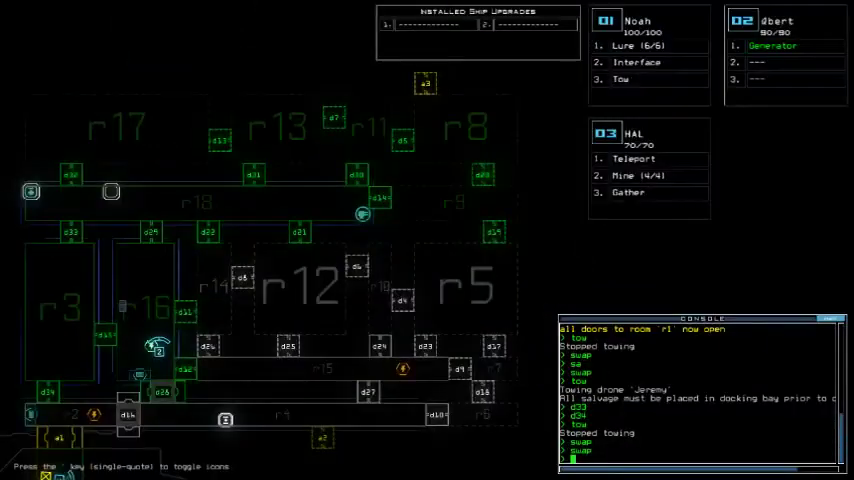
Step: Teleport drone 3 via 'teleport r1' and 'teleport' toward room r18
type("teleport r1")
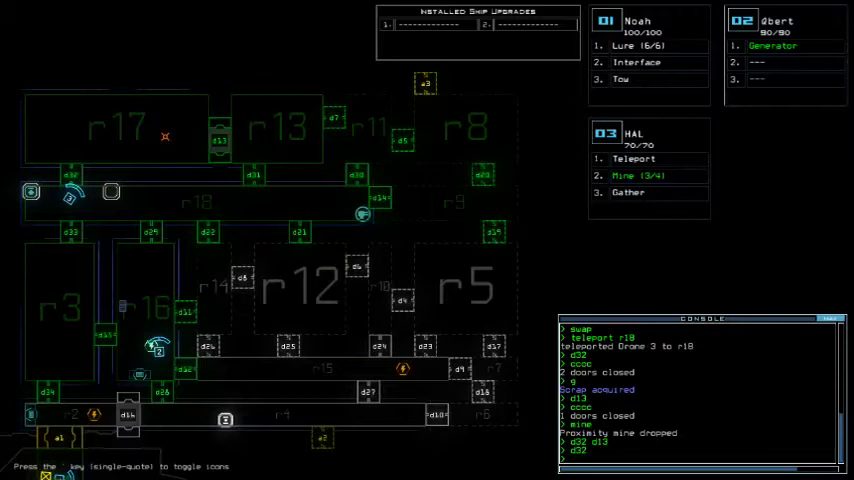
type("teleport")
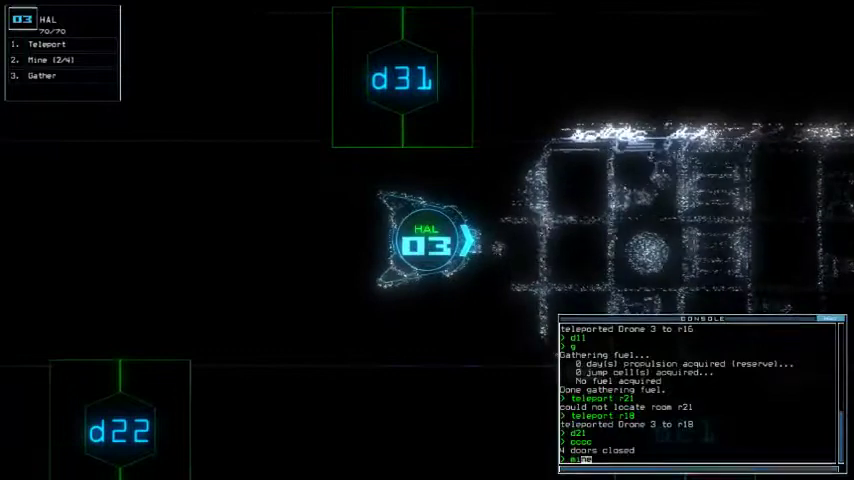
Step: Switch to drone 3's camera view before gathering fuel and returning to r18
left_click(48, 60)
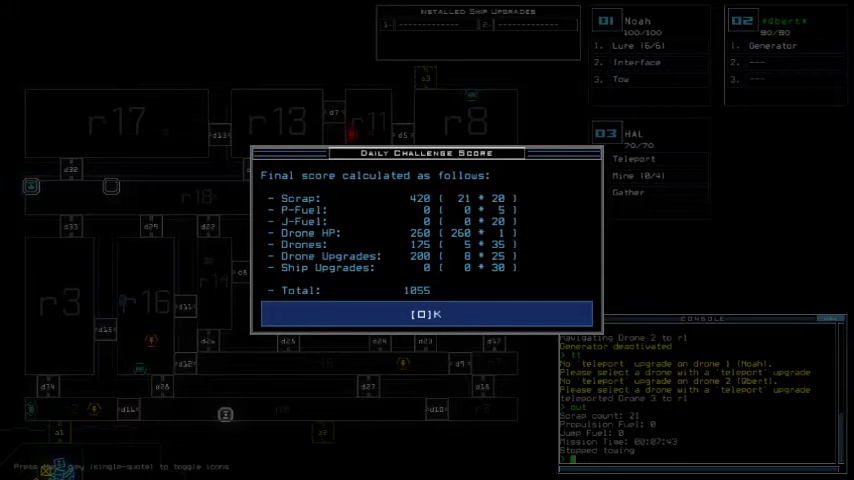
Step: Dismiss the daily challenge final score dialog totalling 1055
left_click(424, 312)
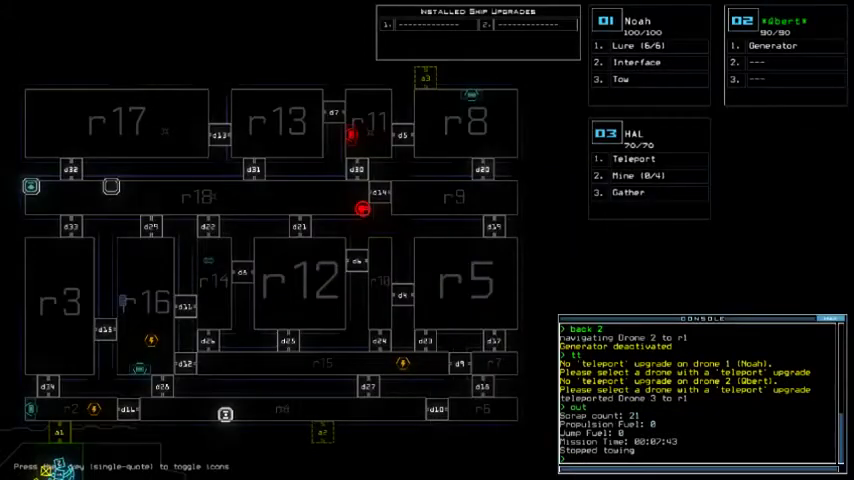